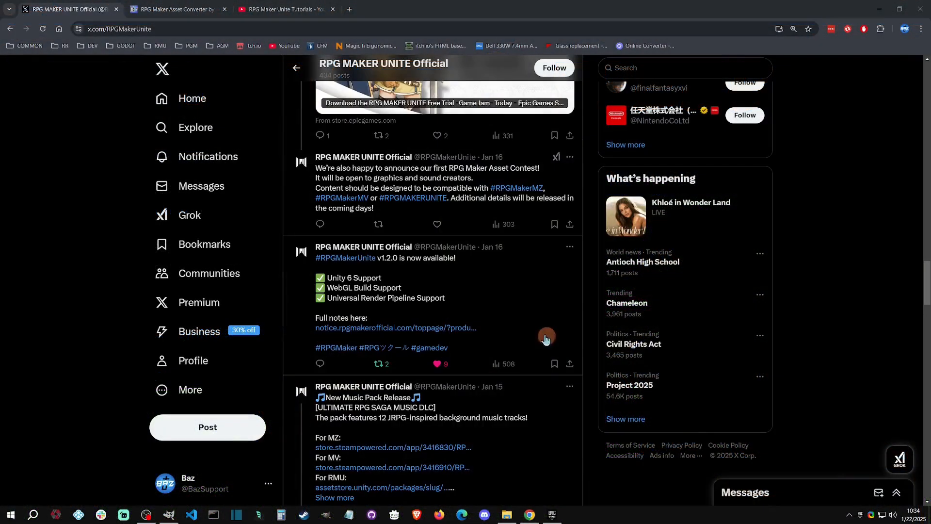
mouse_move(409, 280)
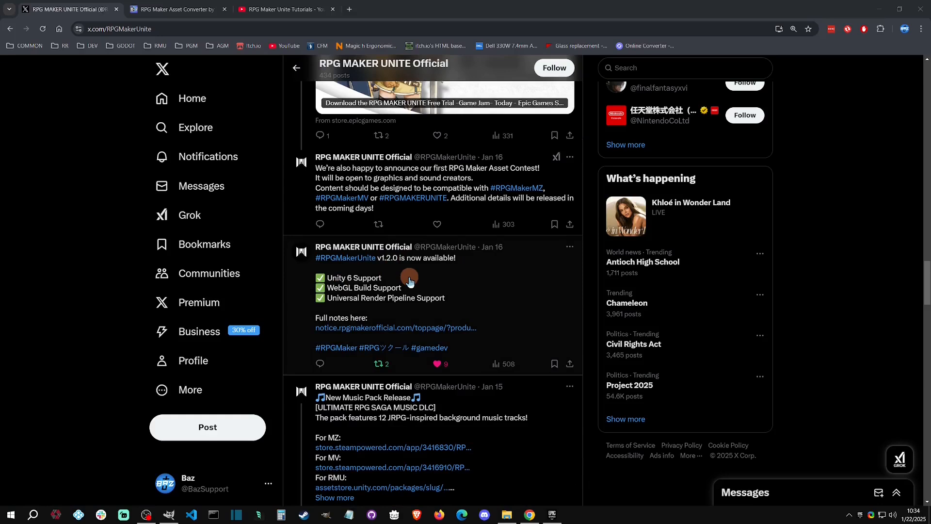
mouse_move(336, 292)
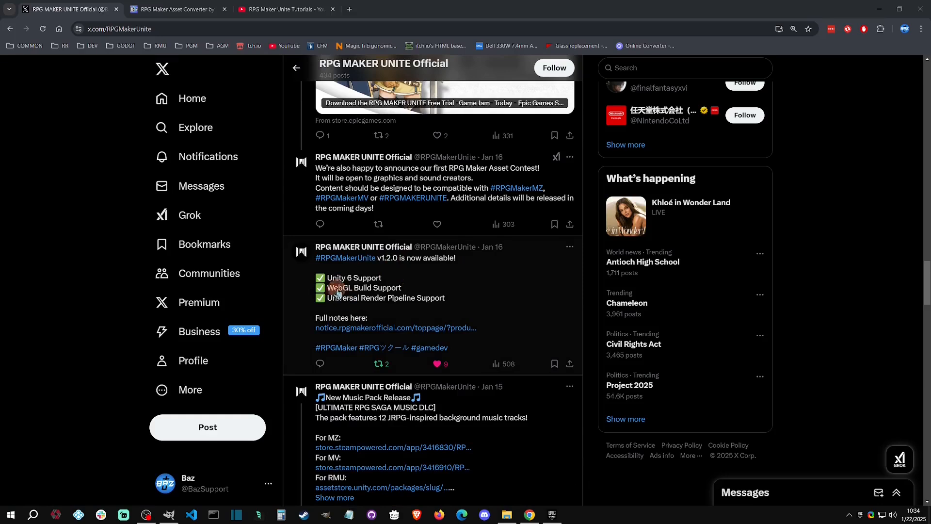
mouse_move(474, 304)
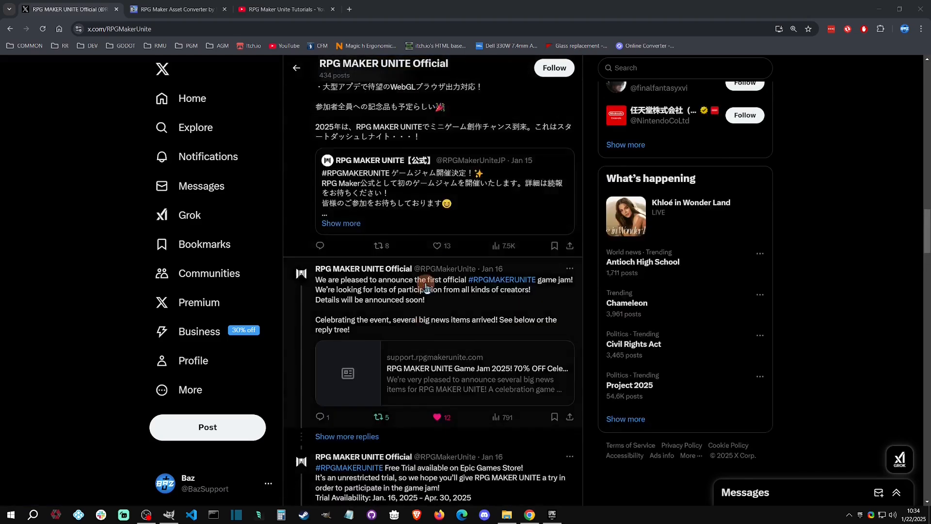
Open the RPG Maker Asset Contest announcement post and read the free trial dates above it
scroll("up", 3)
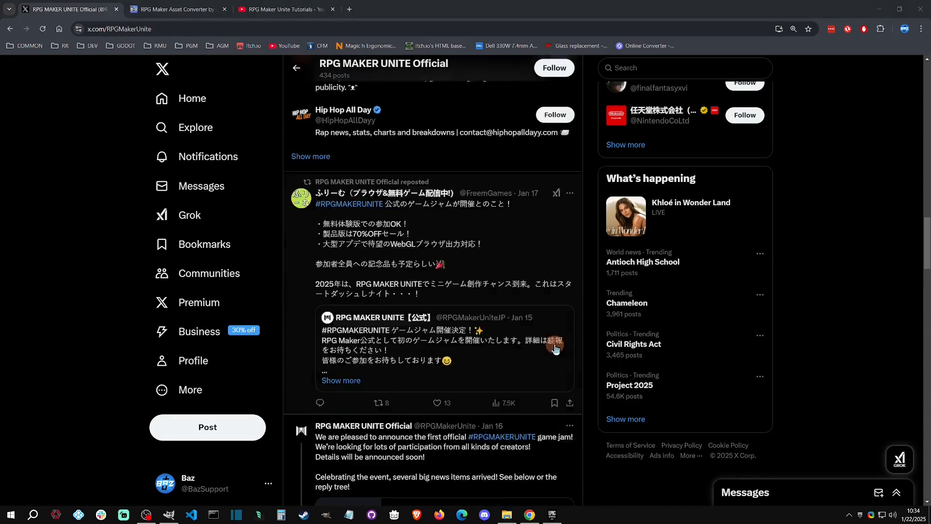
scroll("down", 3)
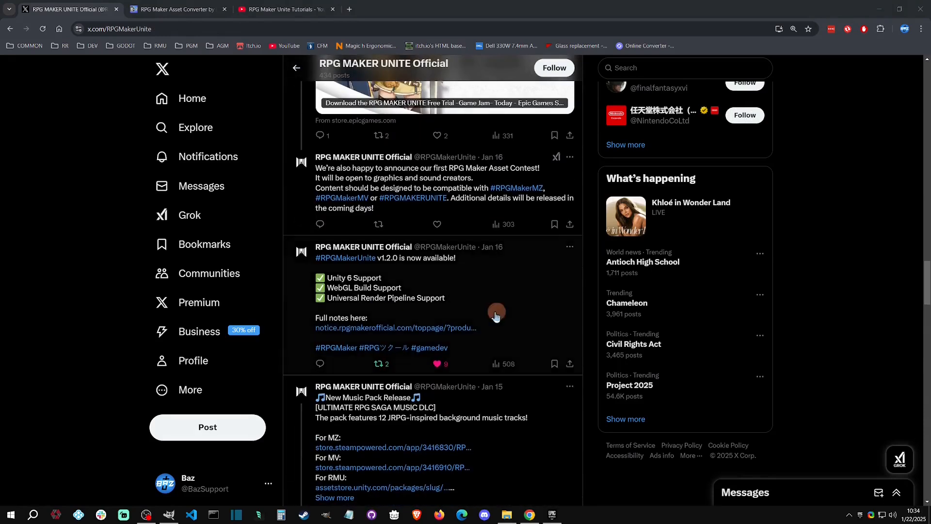
mouse_move(389, 264)
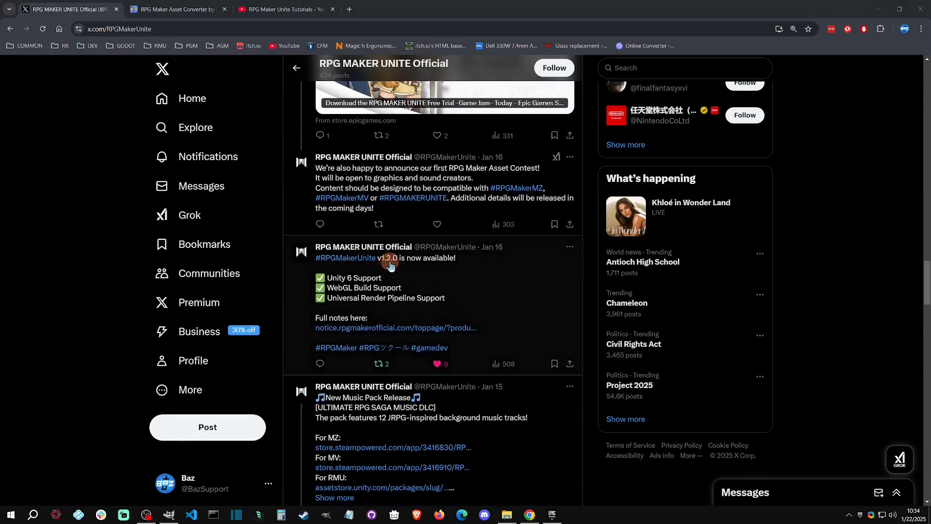
mouse_move(344, 285)
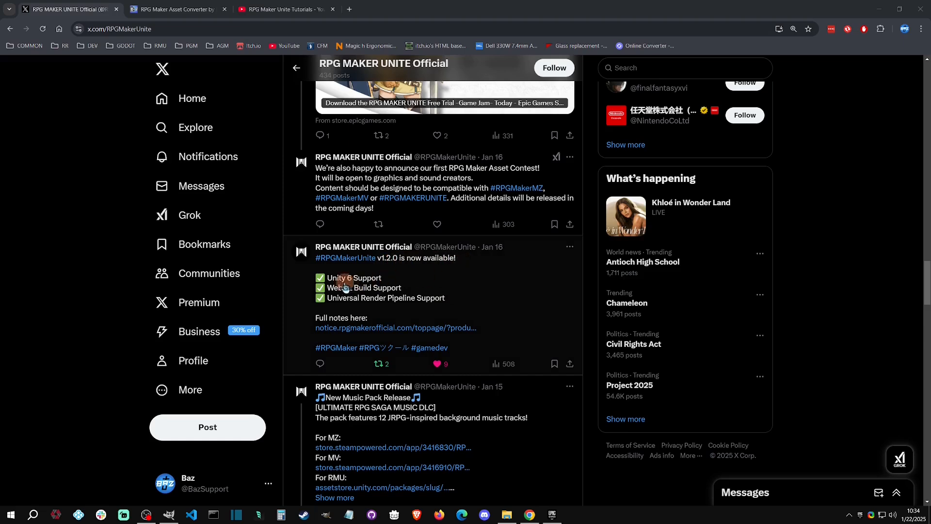
mouse_move(410, 281)
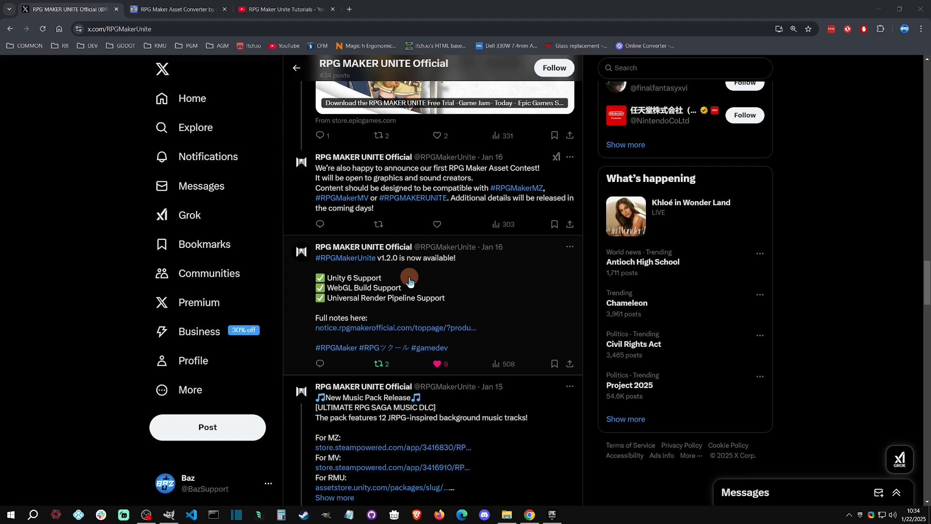
mouse_move(348, 290)
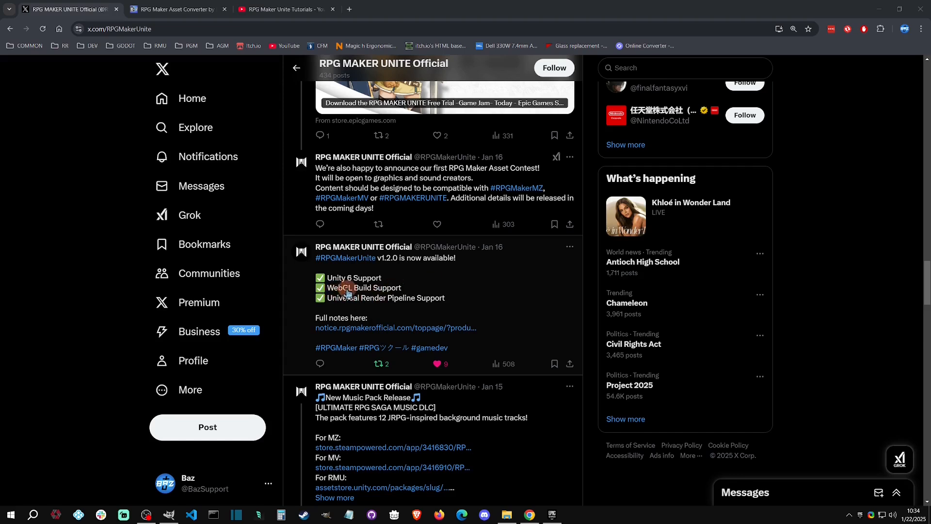
mouse_move(419, 293)
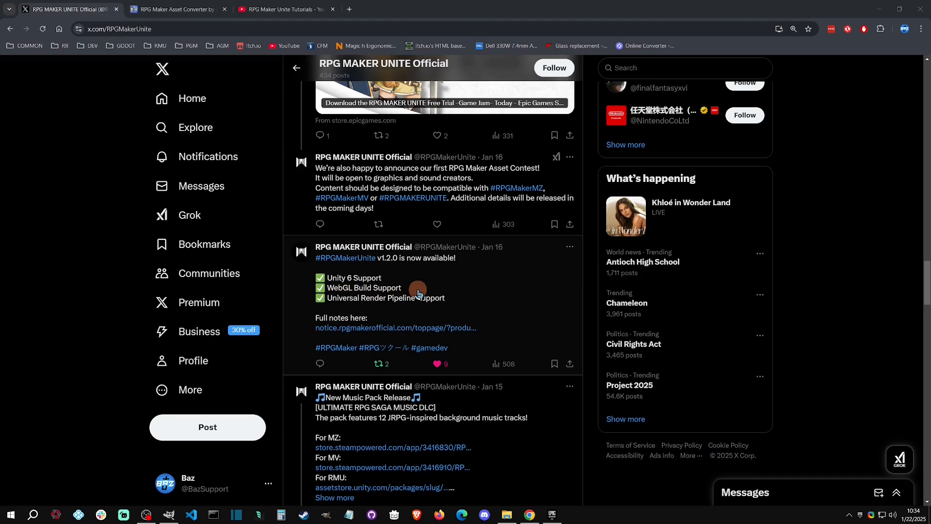
mouse_move(376, 306)
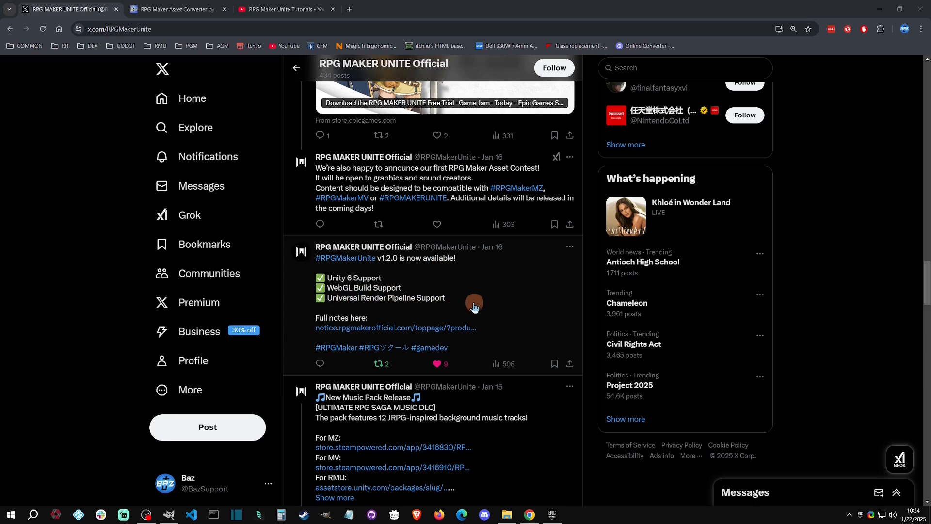
mouse_move(437, 330)
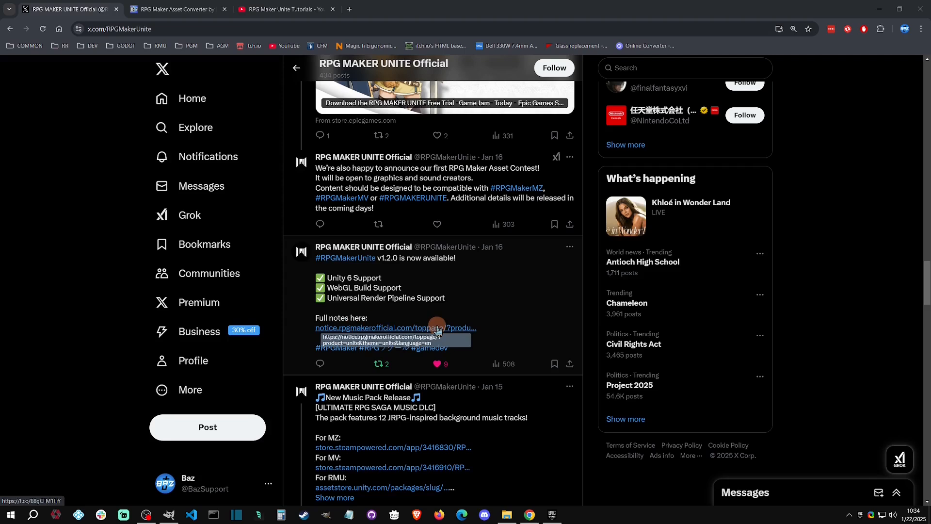
scroll("up", 3)
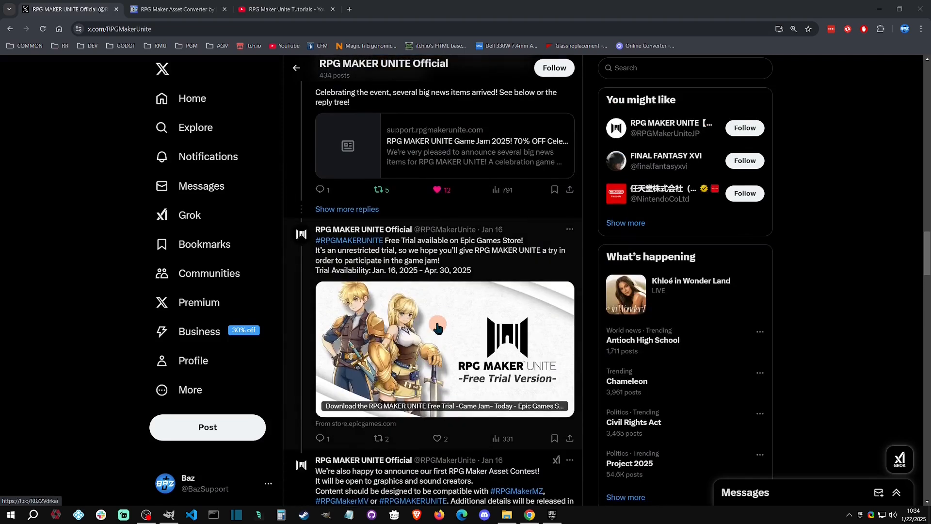
scroll("up", 3)
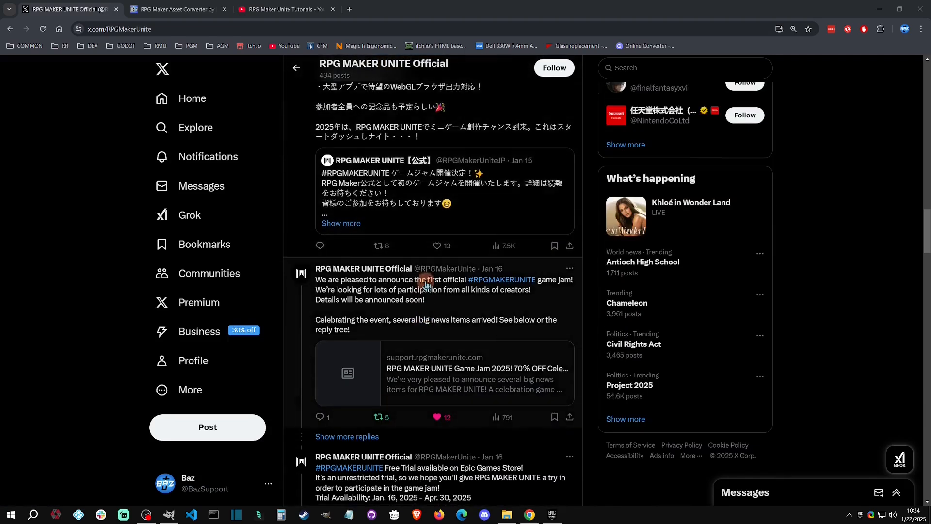
left_click(416, 290)
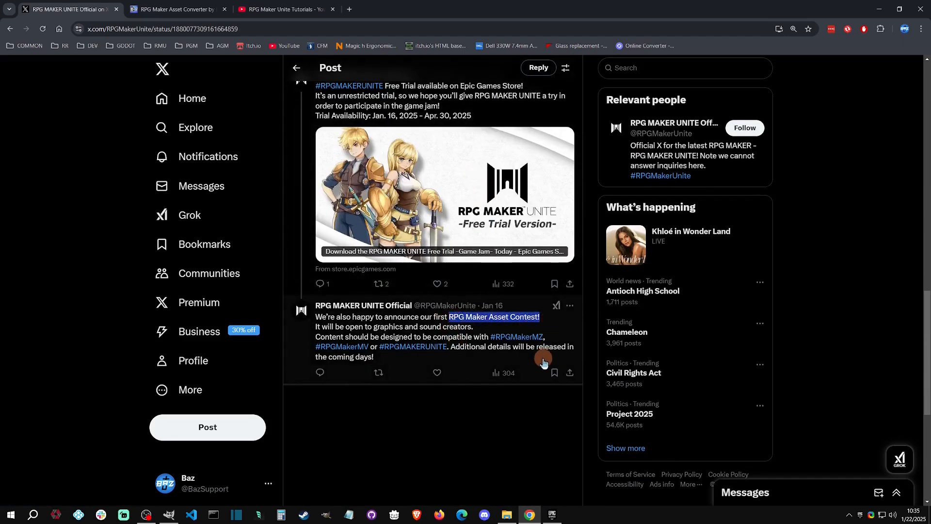
mouse_move(511, 357)
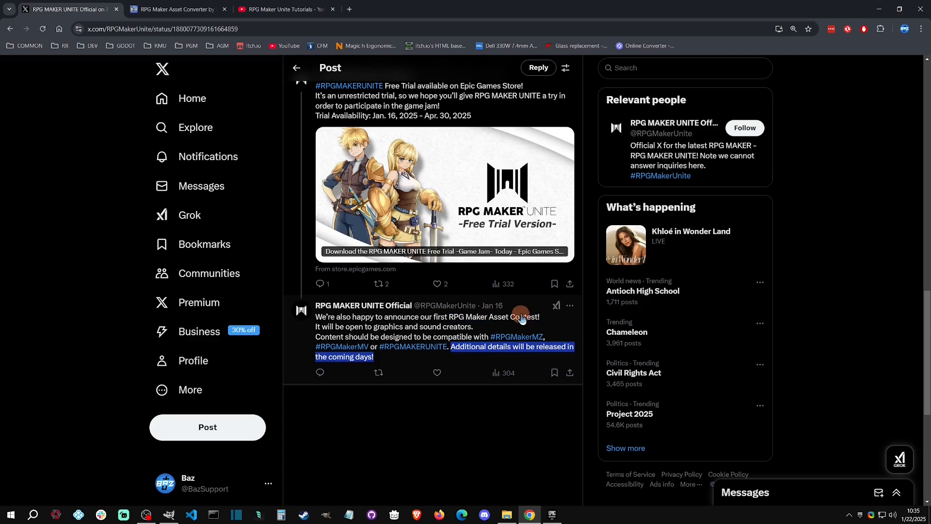
mouse_move(460, 337)
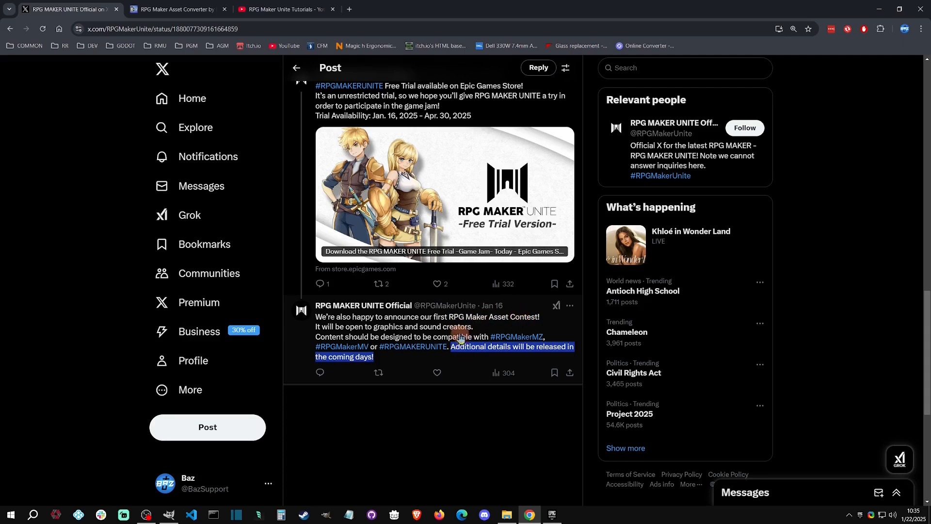
scroll("up", 3)
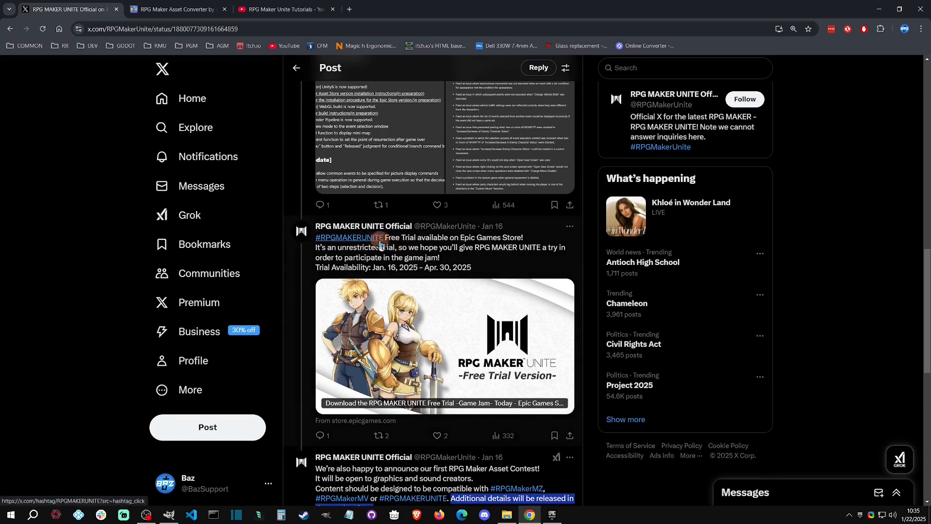
mouse_move(527, 240)
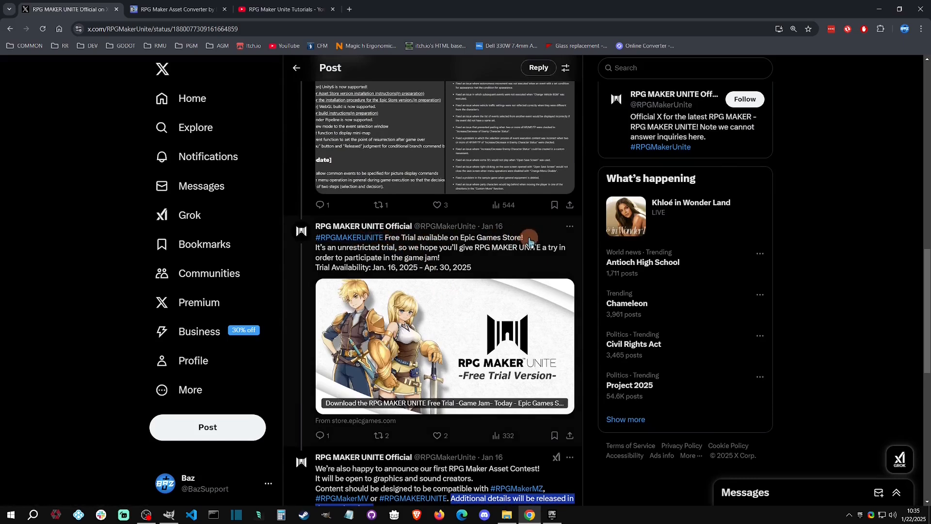
mouse_move(408, 274)
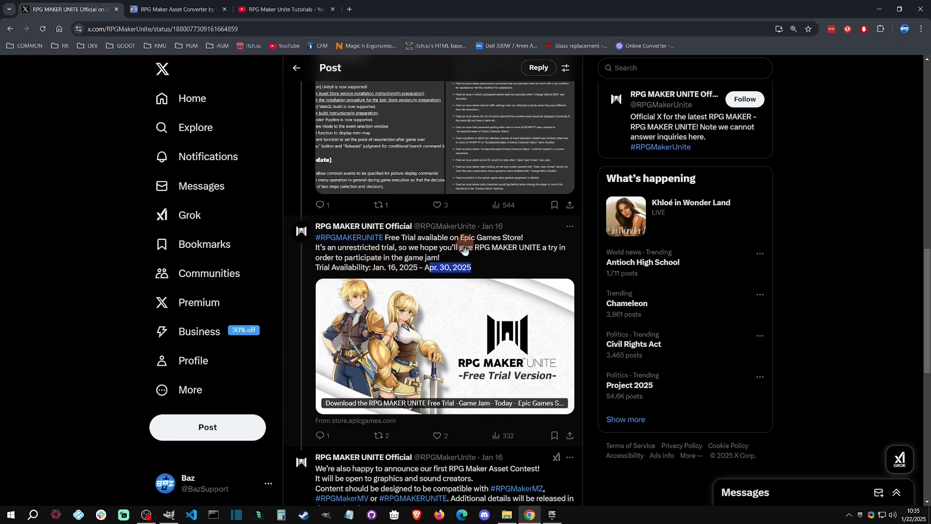
mouse_move(485, 272)
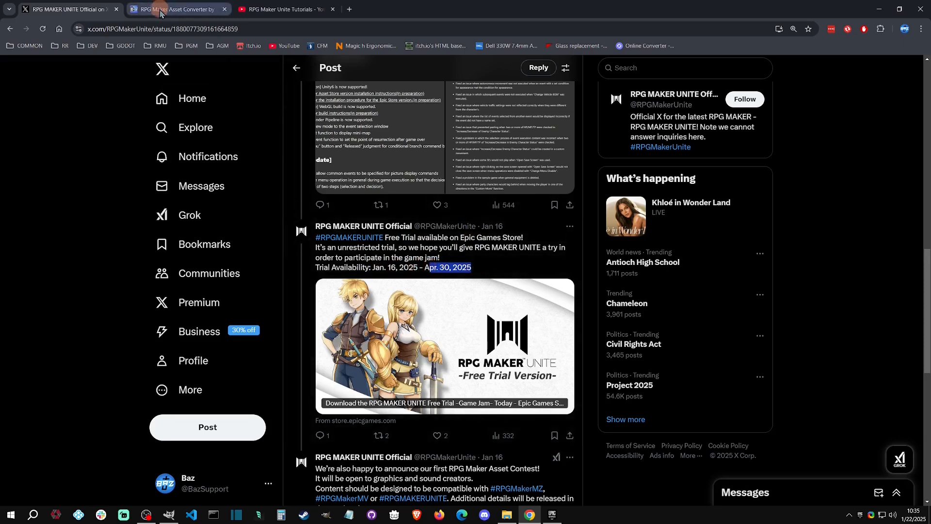
Show the RPG Maker Asset Converter page with its v1.2 change log and downloads
left_click(172, 9)
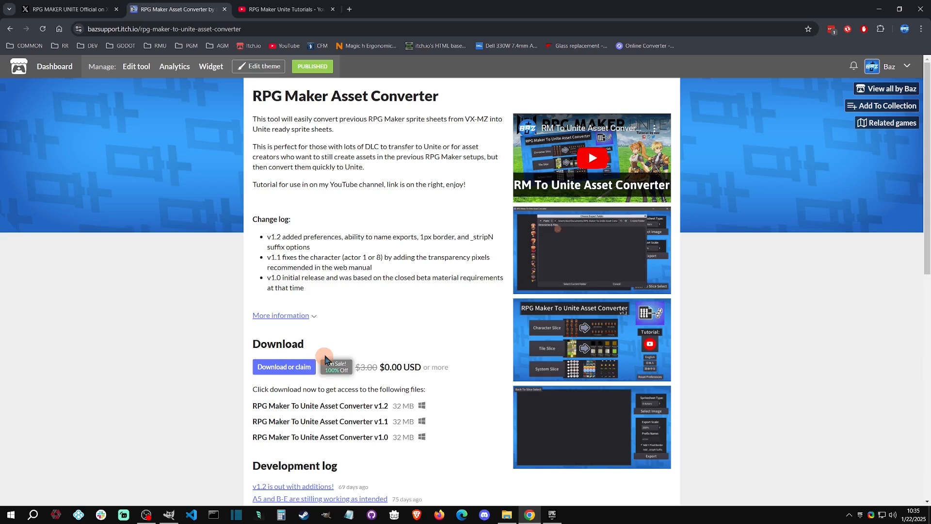
mouse_move(481, 300)
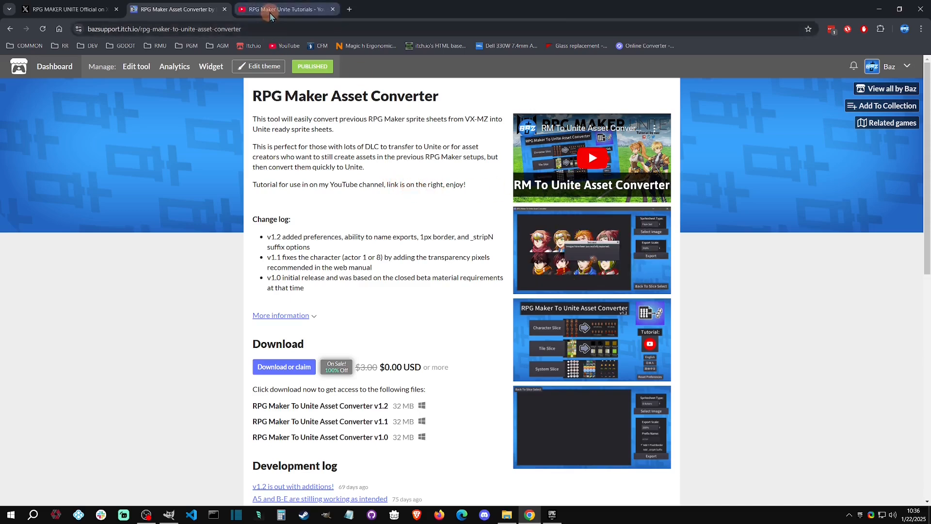
Look over the 19-video RPG Maker Unite Tutorials playlist, including the Asset Converter tutorial
left_click(287, 8)
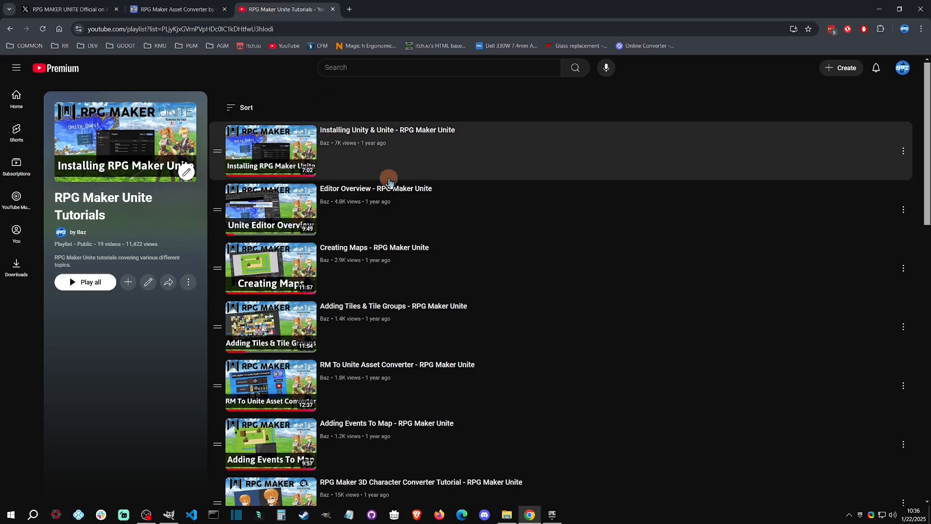
mouse_move(358, 160)
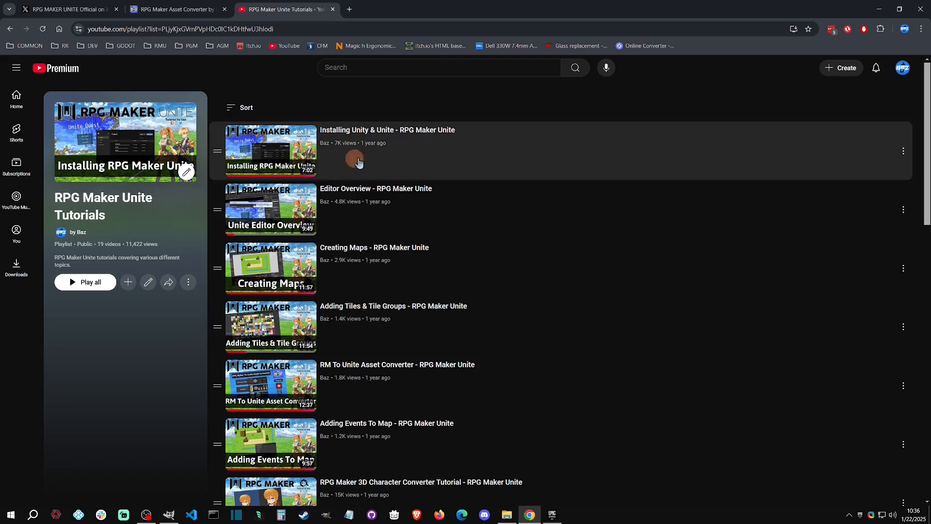
mouse_move(508, 252)
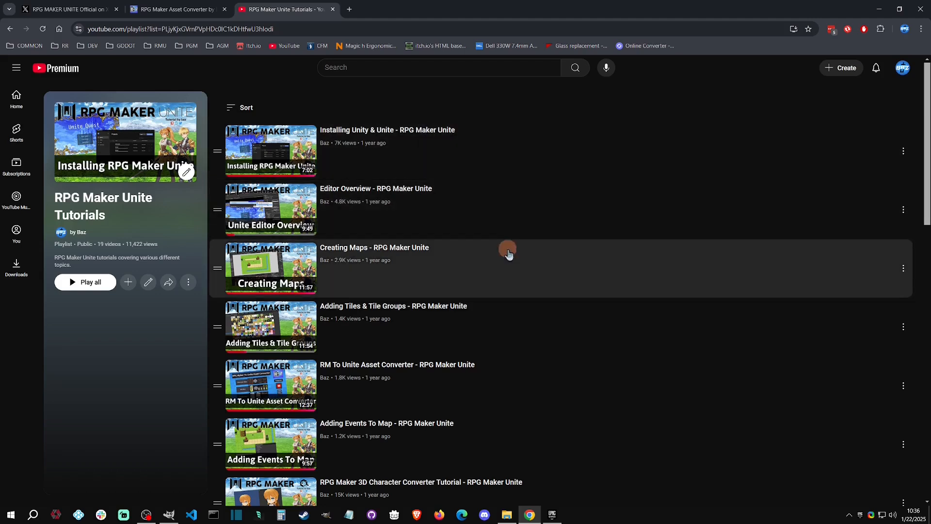
scroll("down", 3)
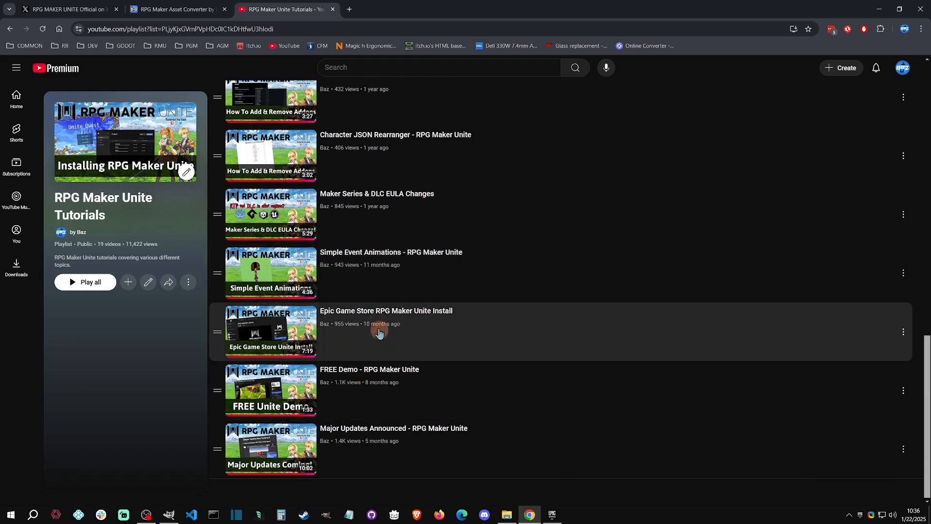
scroll("up", 3)
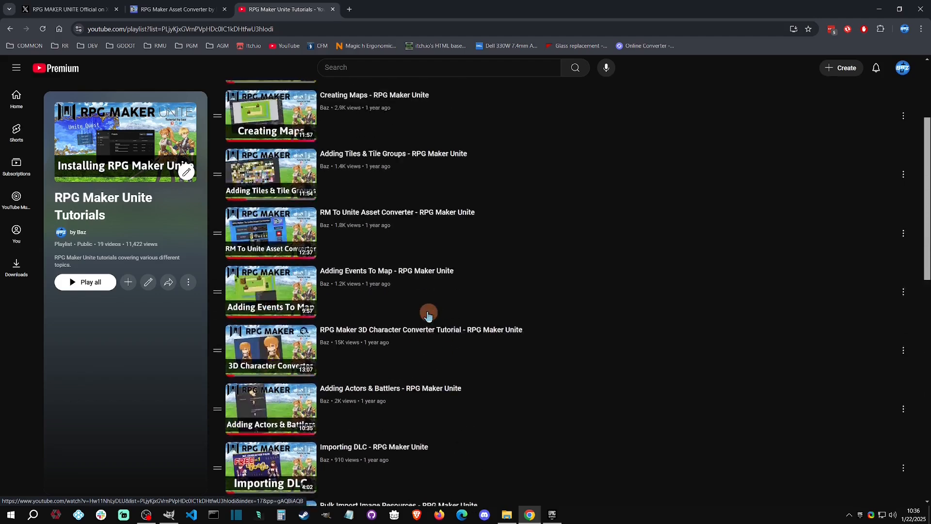
scroll("up", 3)
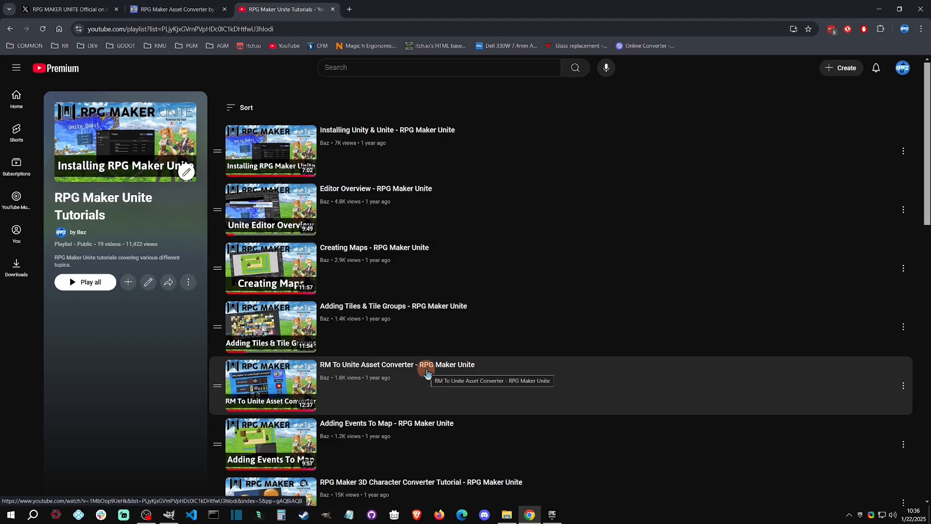
mouse_move(338, 276)
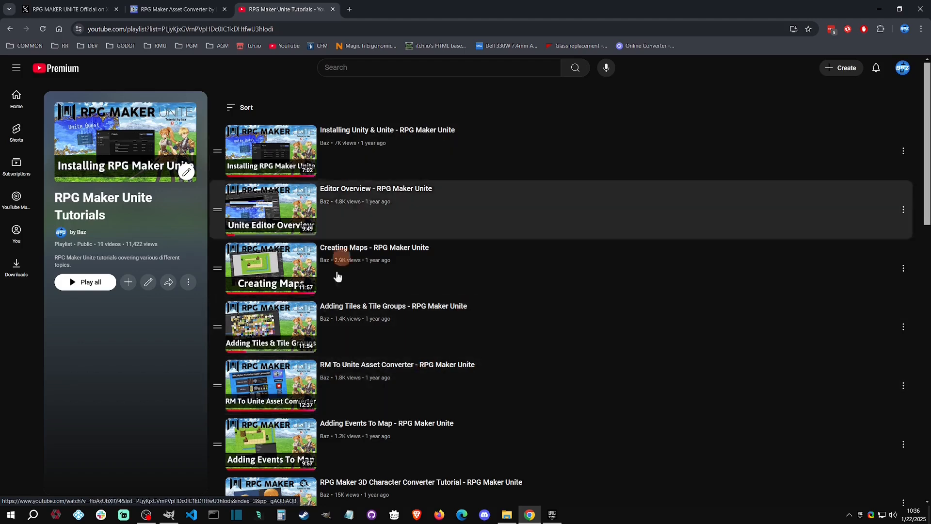
mouse_move(431, 321)
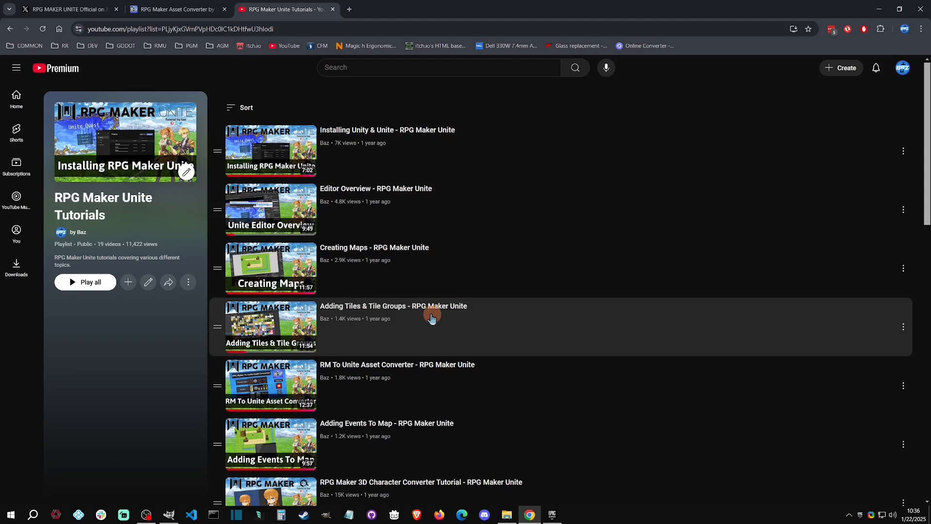
mouse_move(429, 310)
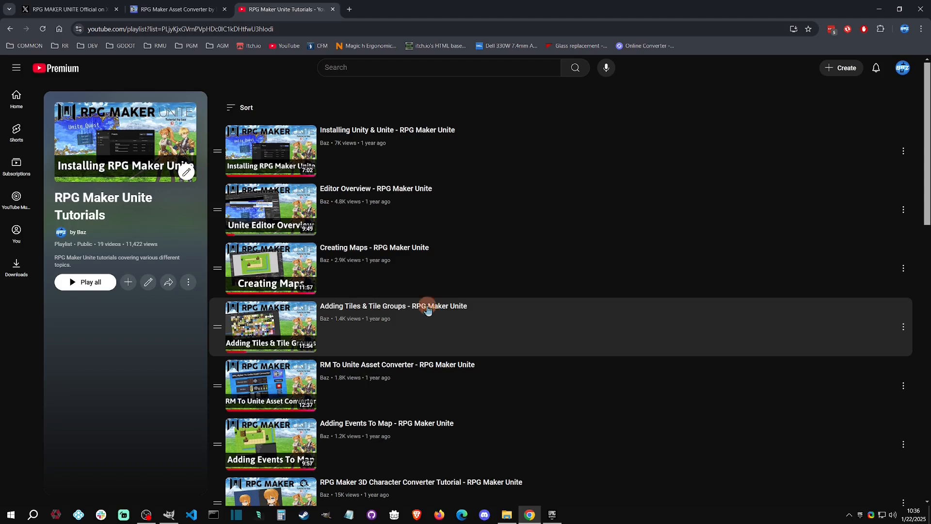
mouse_move(480, 241)
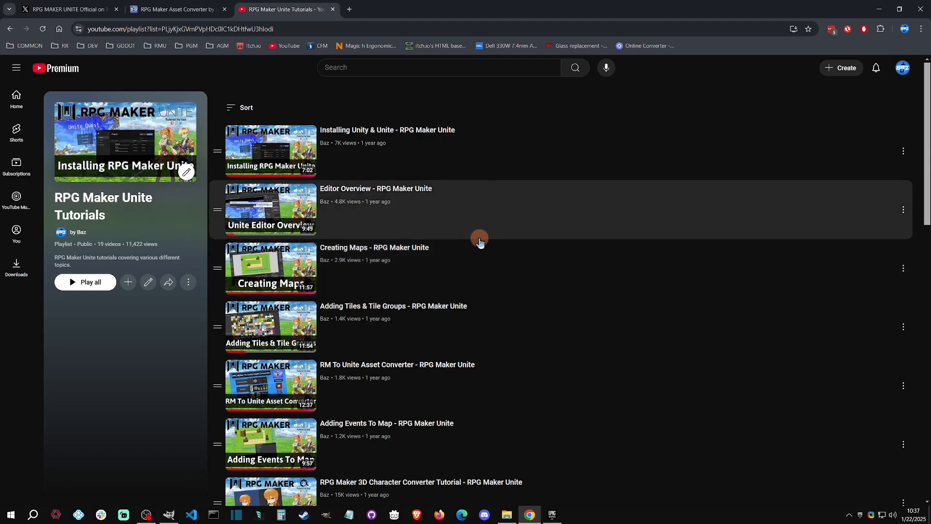
Return to the RPG Maker Unite game jam thread and review its free trial and discount replies
left_click(175, 9)
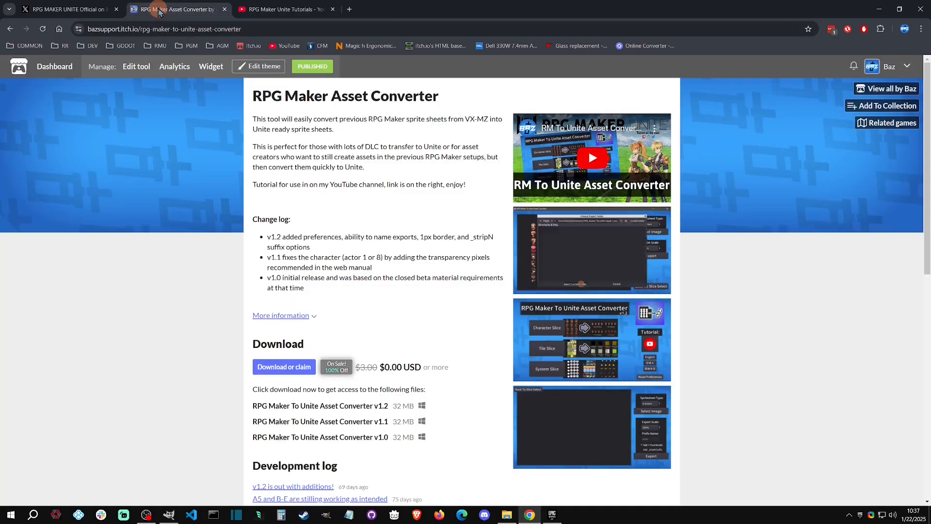
left_click(65, 9)
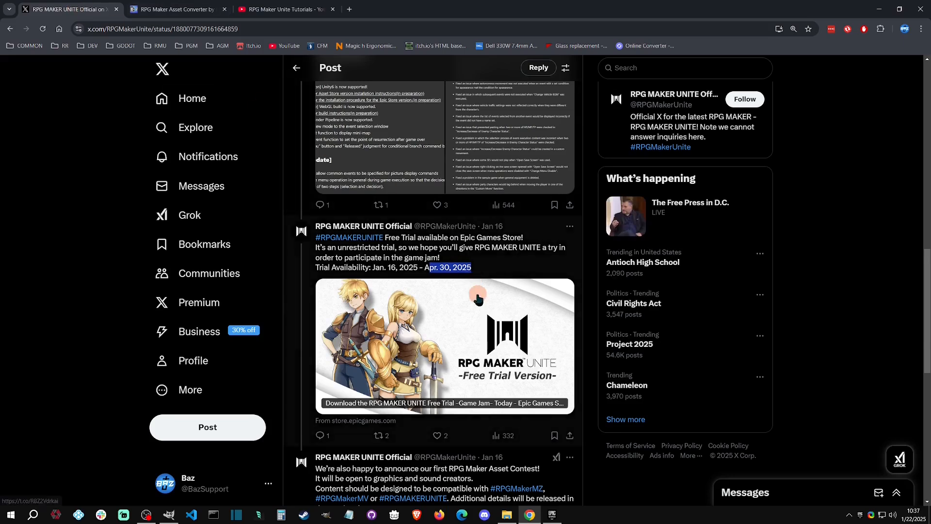
scroll("up", 3)
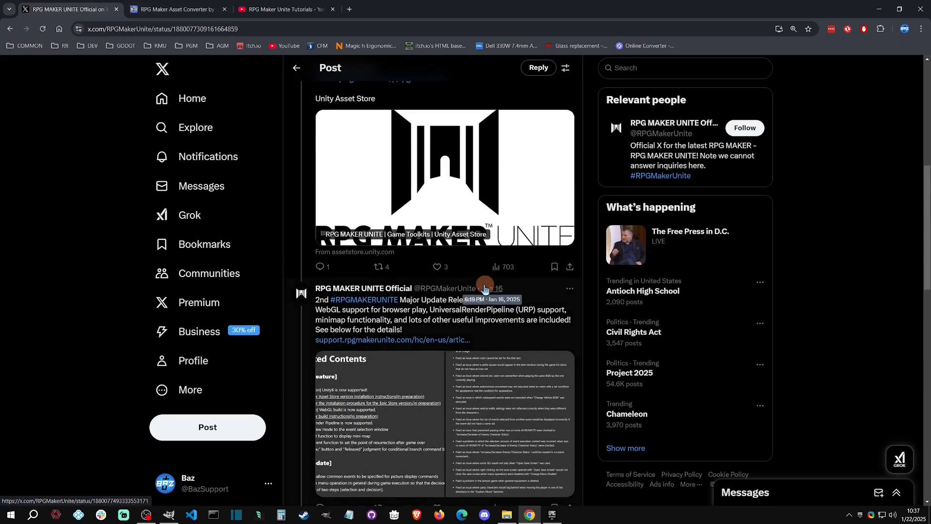
scroll("down", 3)
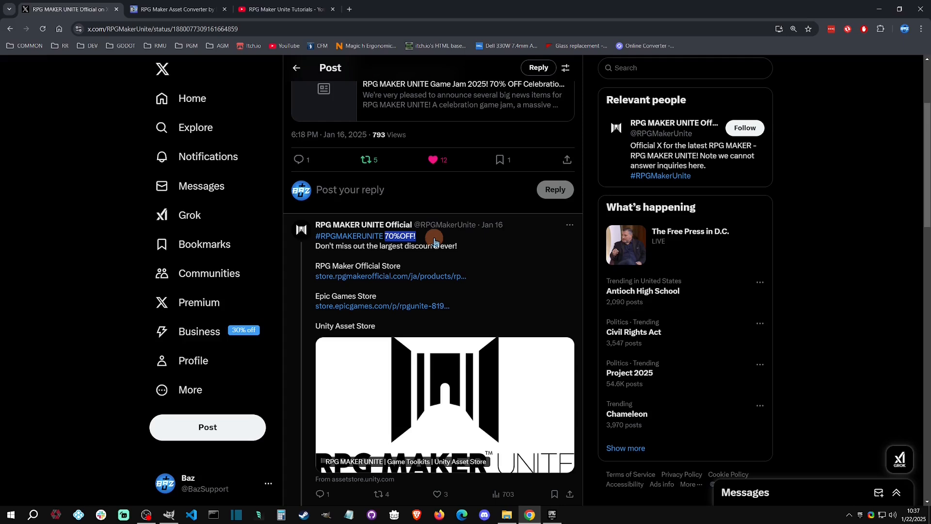
mouse_move(435, 257)
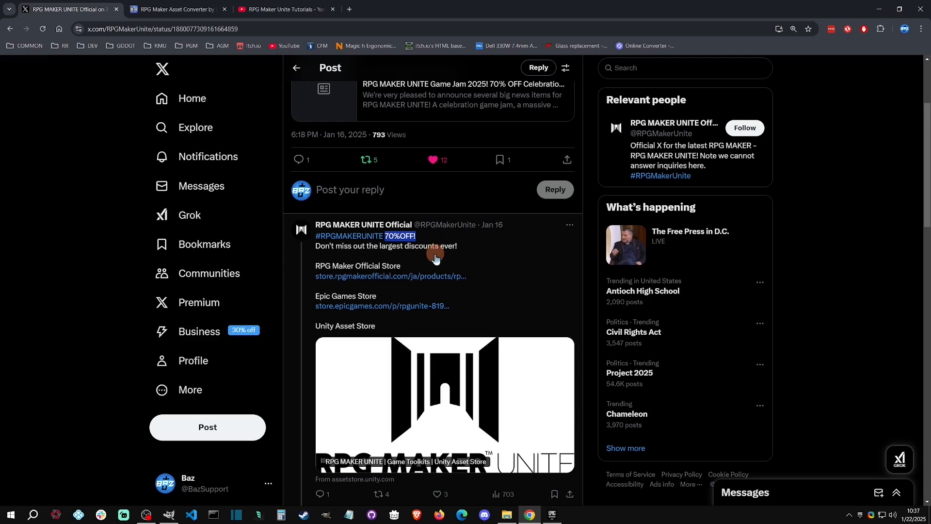
scroll("up", 3)
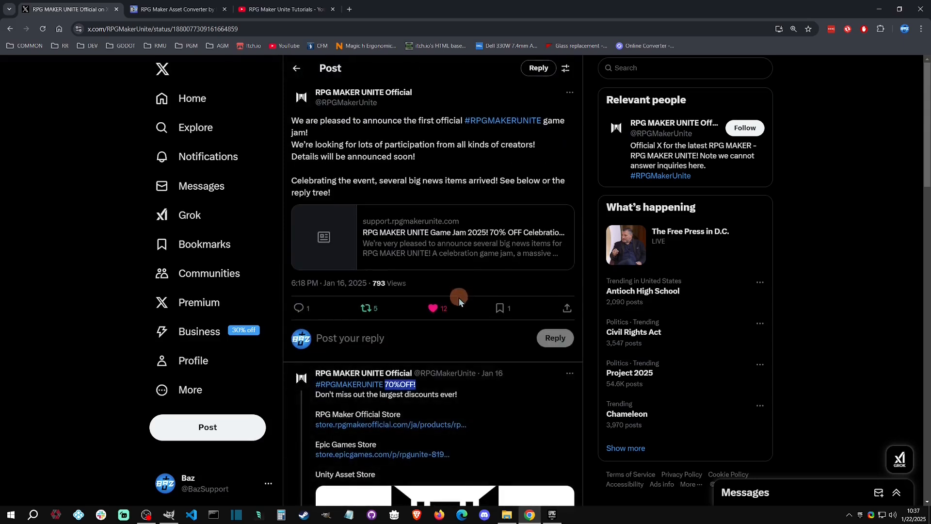
Search the Epic Games store for 'unite tri' and open the RPG MAKER UNITE Free Trial -Game Jam- page
left_click(551, 515)
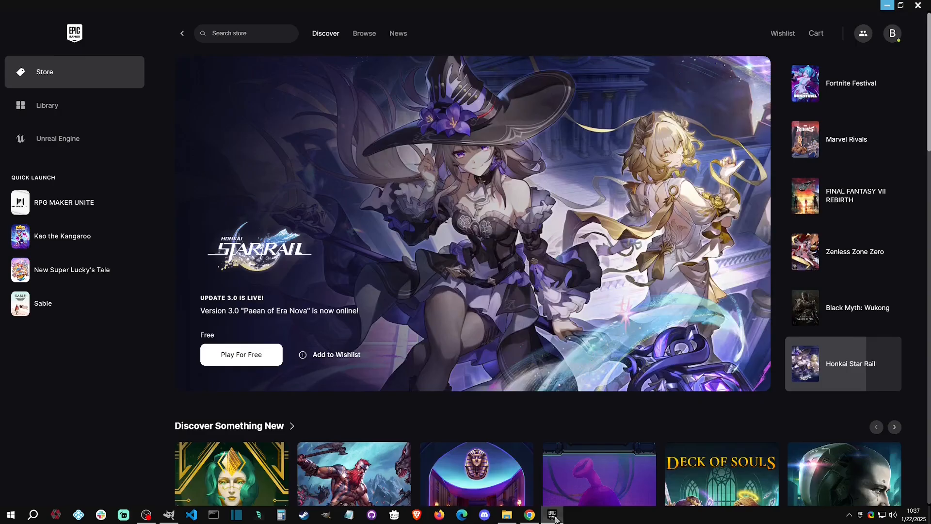
left_click(245, 34)
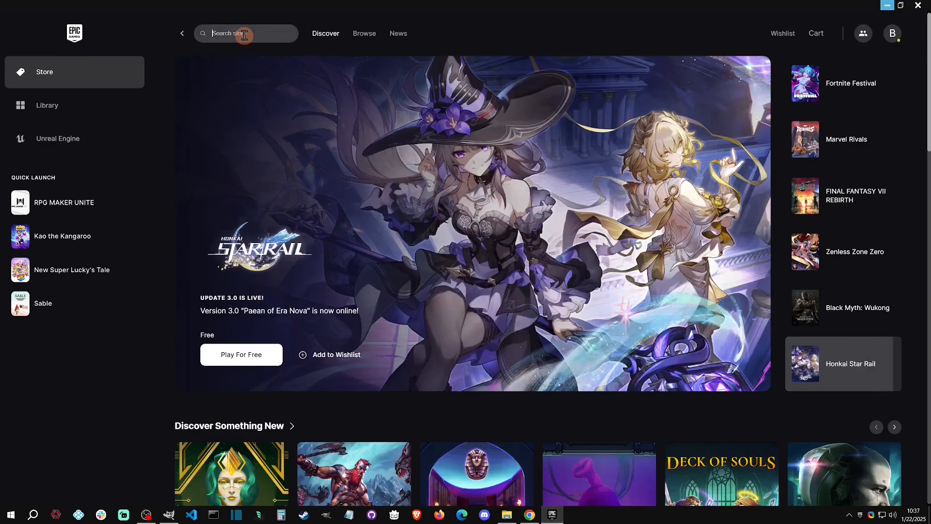
type("unite")
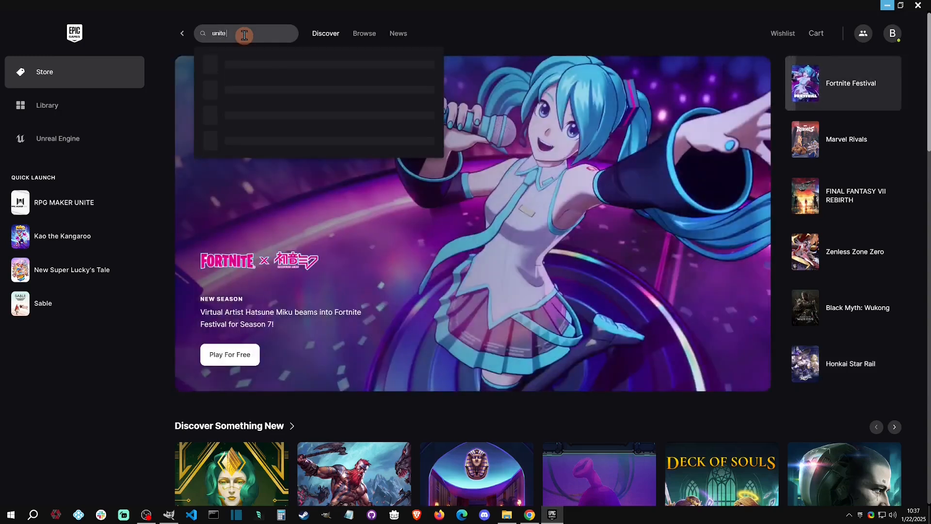
type("tri")
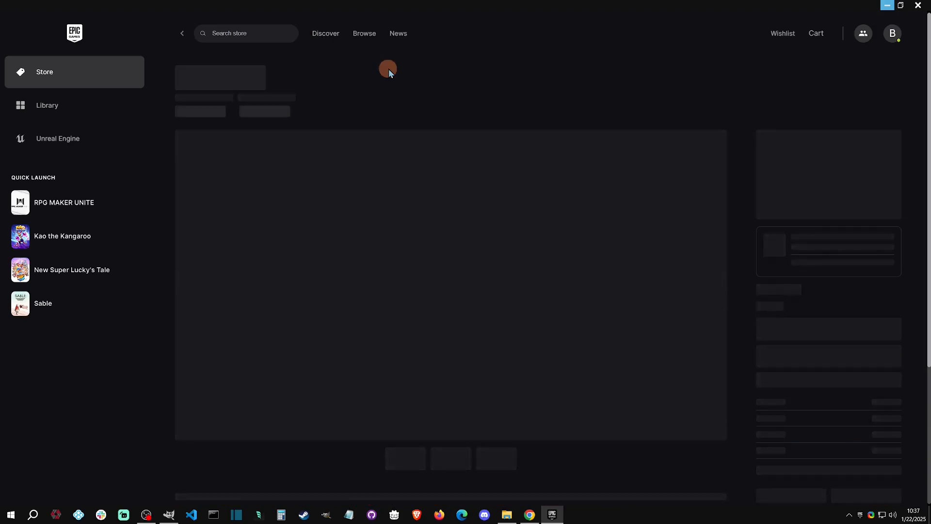
left_click(64, 202)
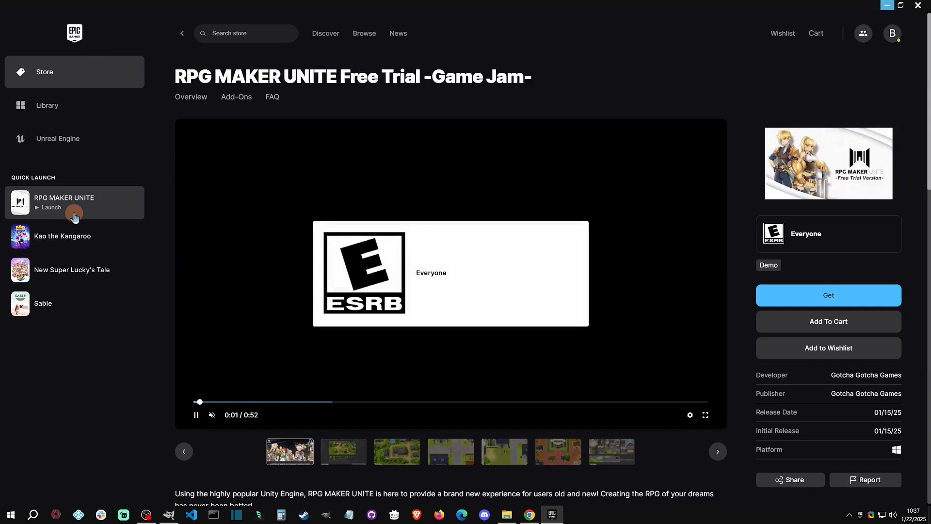
mouse_move(574, 75)
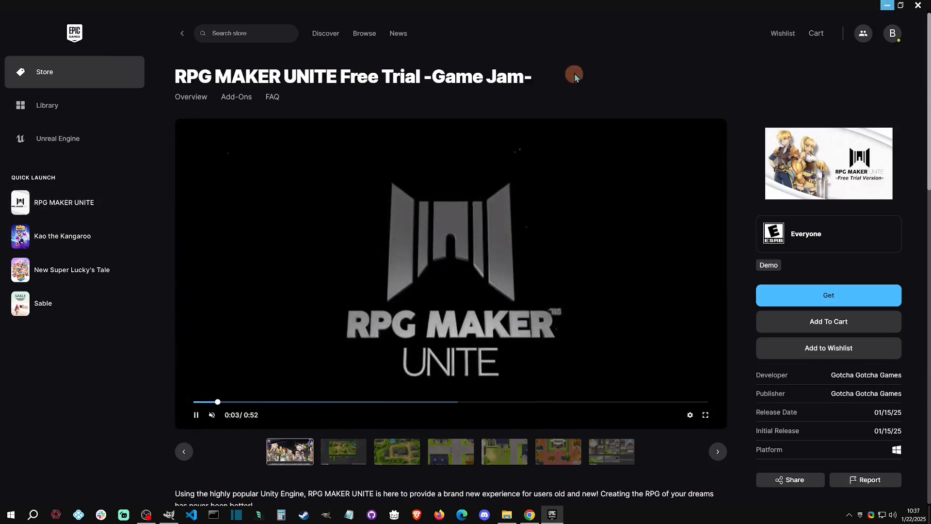